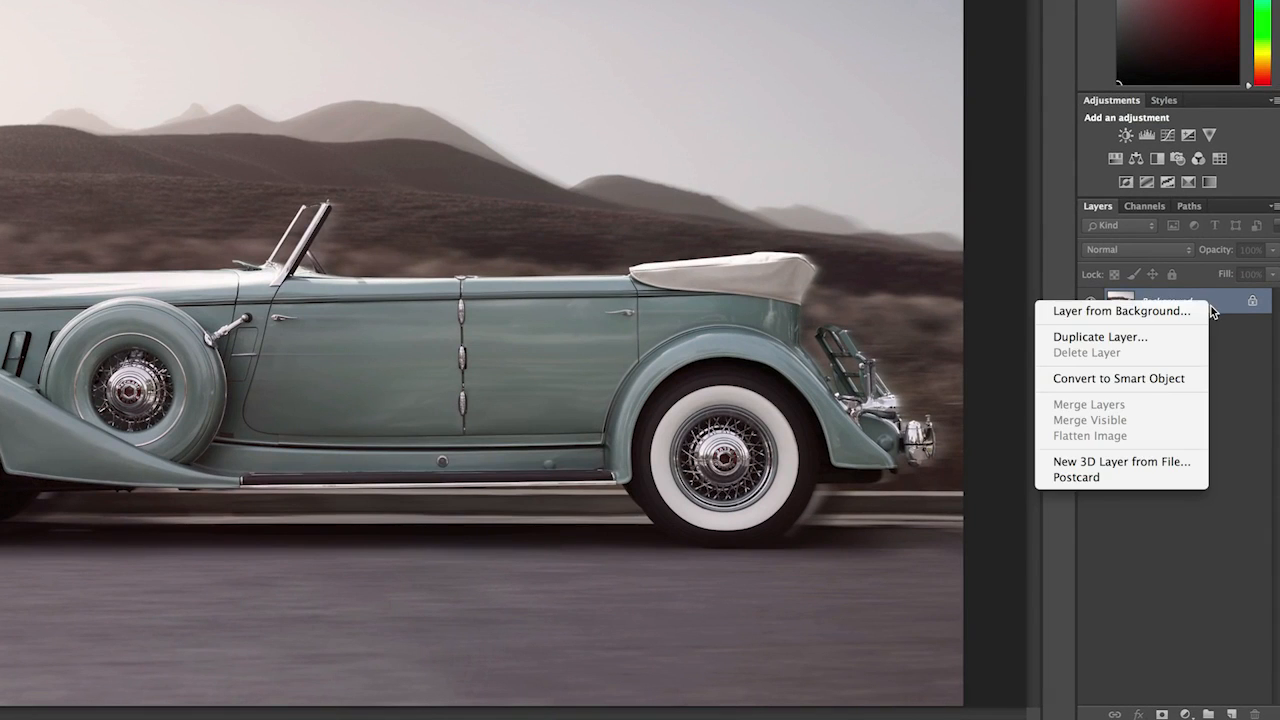
Convert the car photo layer into a smart object named Layer 0
{"action": "left_click", "coordinate": [1120, 312]}
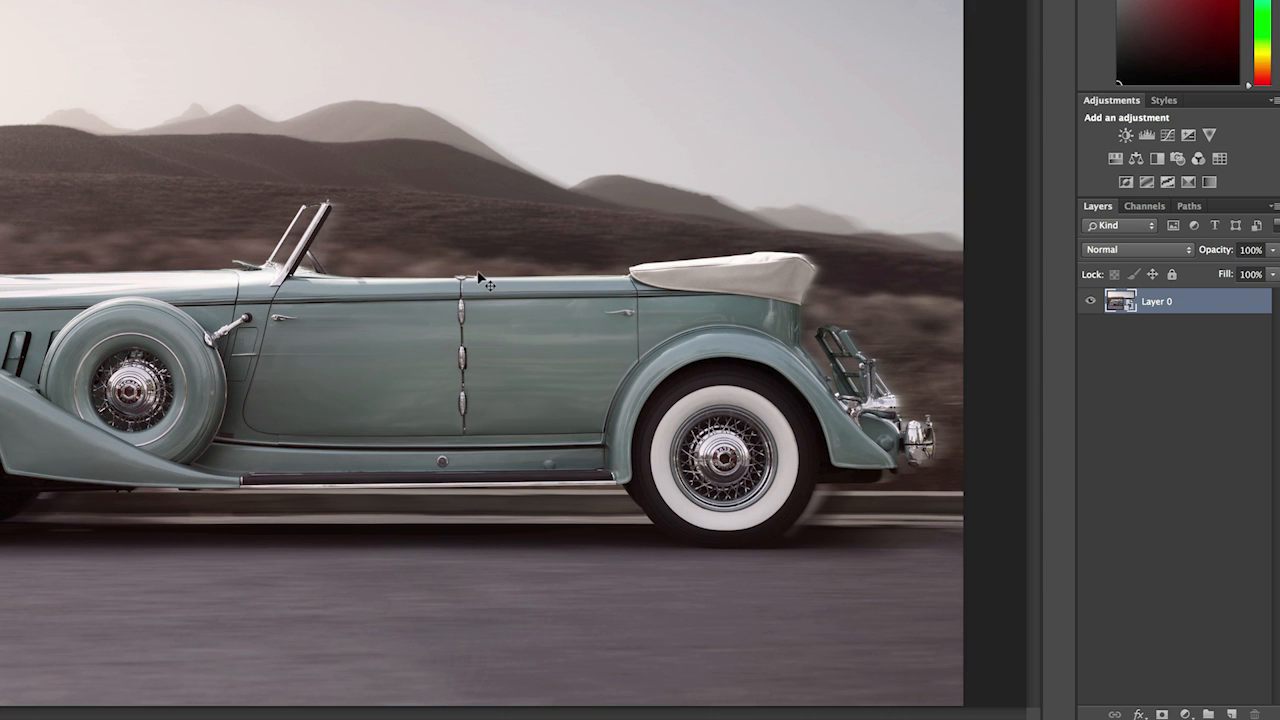
Add a Spin Blur from the Blur Gallery and drag its centre pin onto the front wheel
{"action": "left_click", "coordinate": [408, 8]}
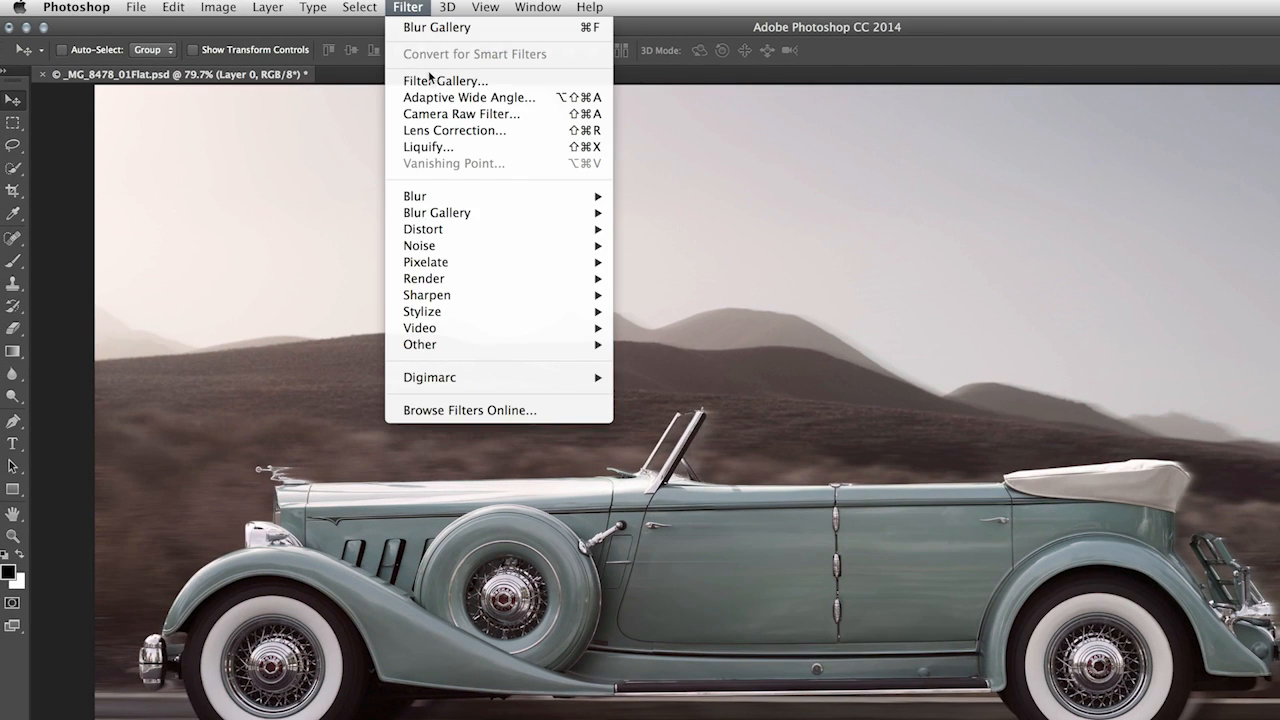
{"action": "mouse_move", "coordinate": [436, 212]}
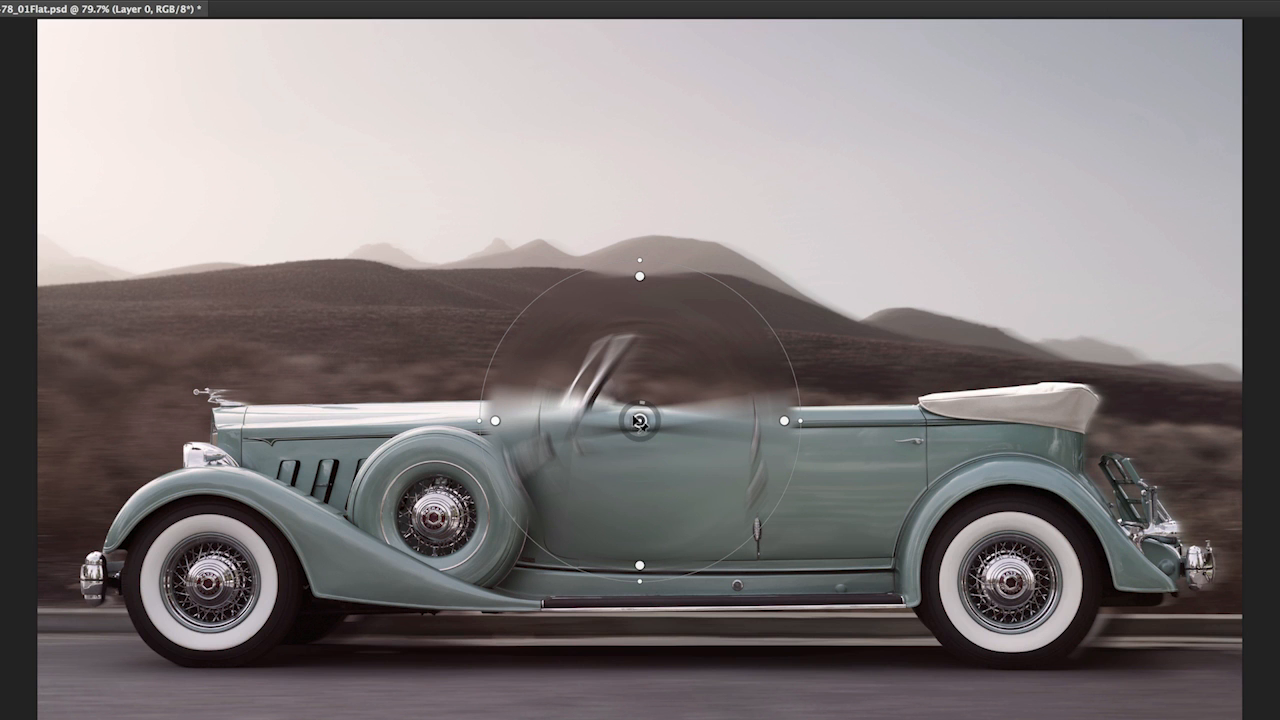
{"action": "left_click_drag", "start_coordinate": [640, 424], "coordinate": [312, 528]}
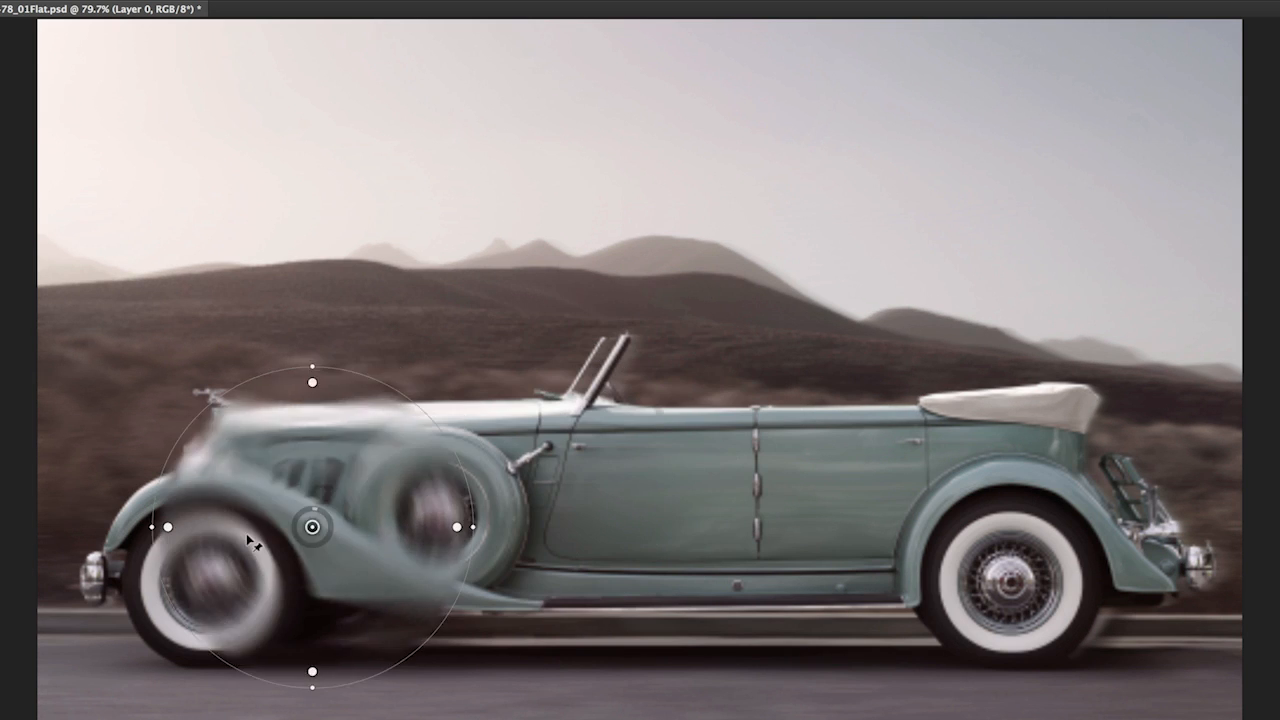
{"action": "left_click_drag", "start_coordinate": [312, 528], "coordinate": [212, 588]}
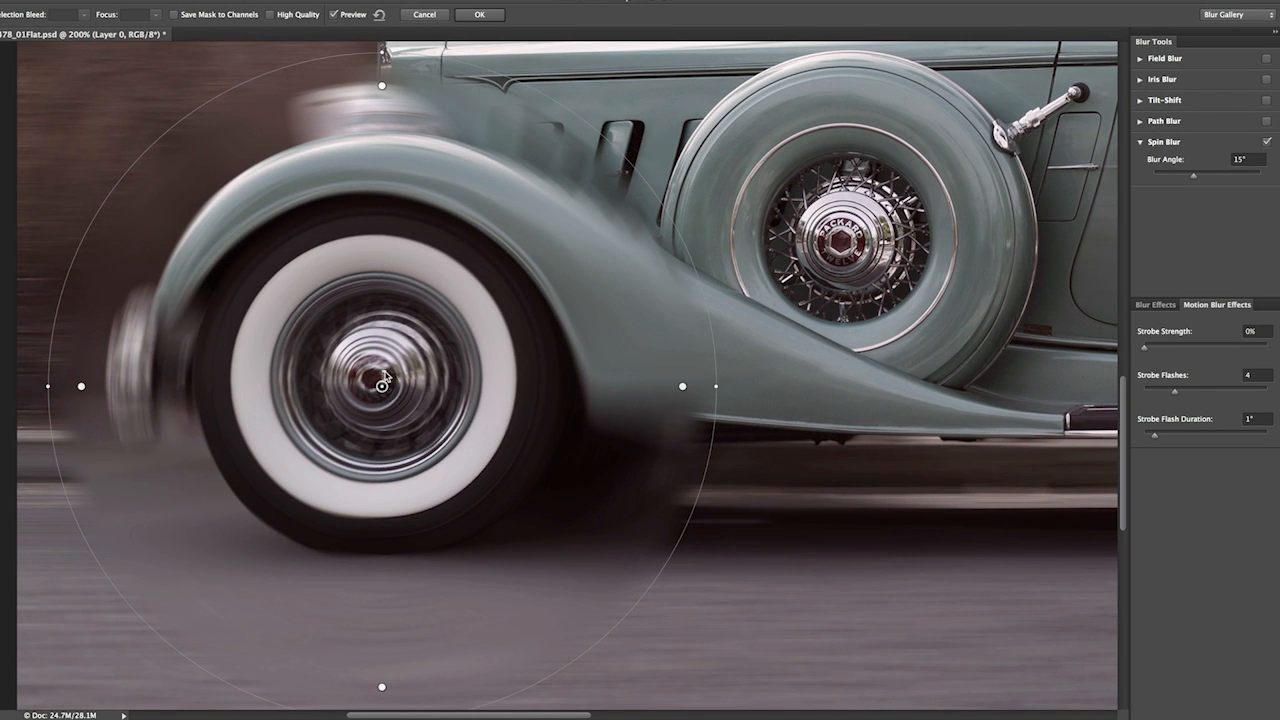
Shrink the blur ring to the wheel's size and centre it on the front hub
{"action": "left_click_drag", "start_coordinate": [380, 384], "coordinate": [400, 400]}
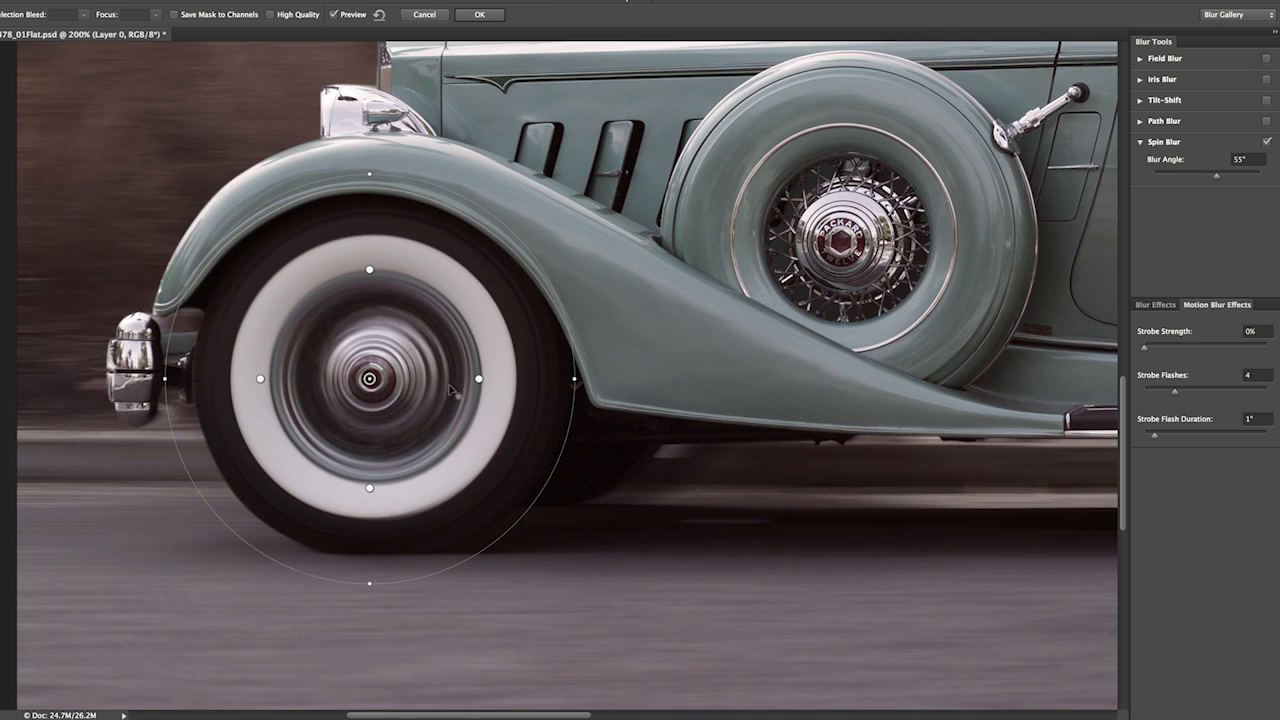
{"action": "mouse_move", "coordinate": [556, 384]}
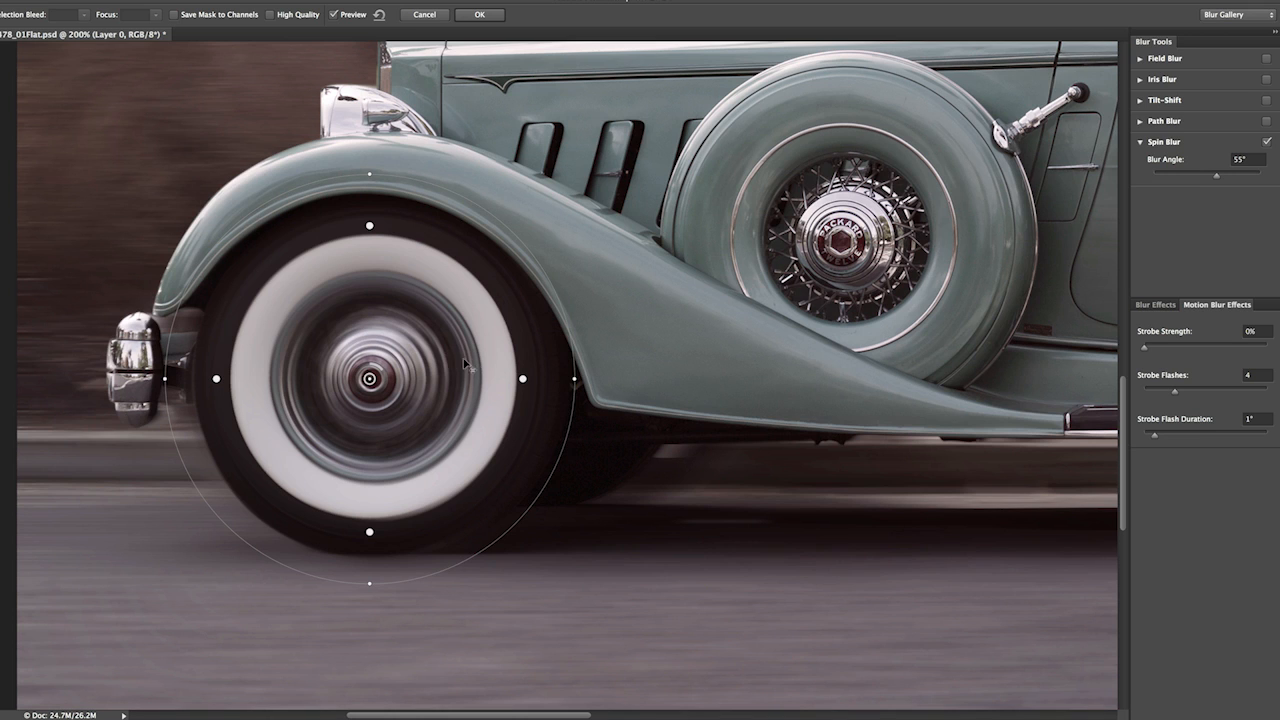
{"action": "mouse_move", "coordinate": [396, 370]}
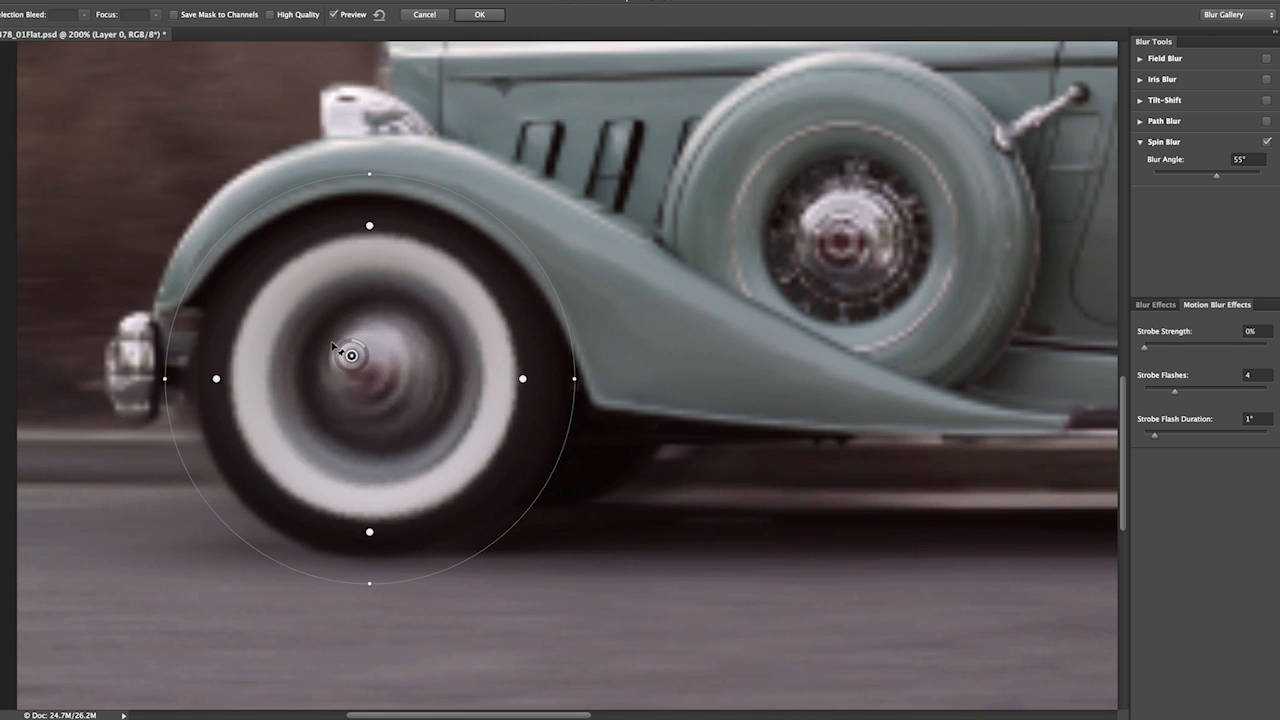
{"action": "left_click_drag", "start_coordinate": [350, 356], "coordinate": [284, 296]}
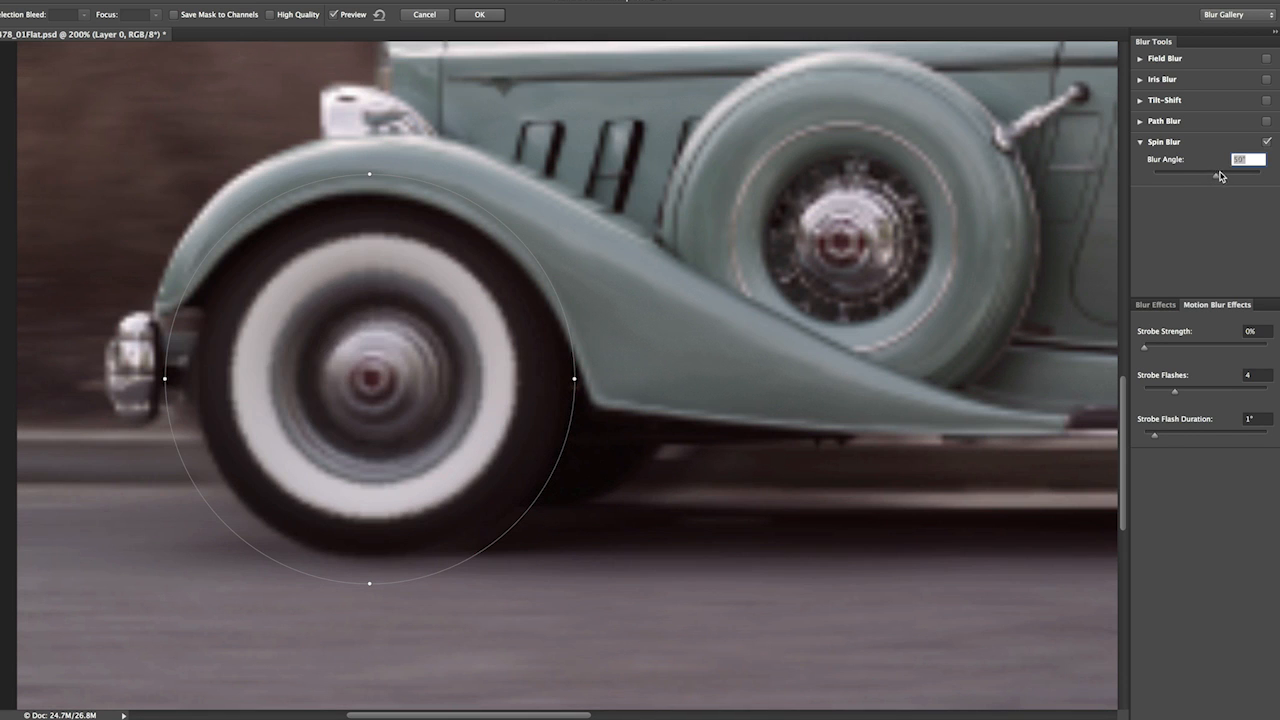
Raise the spin blur angle and push the strobe strength up to full
{"action": "left_click_drag", "start_coordinate": [1216, 172], "coordinate": [1236, 172]}
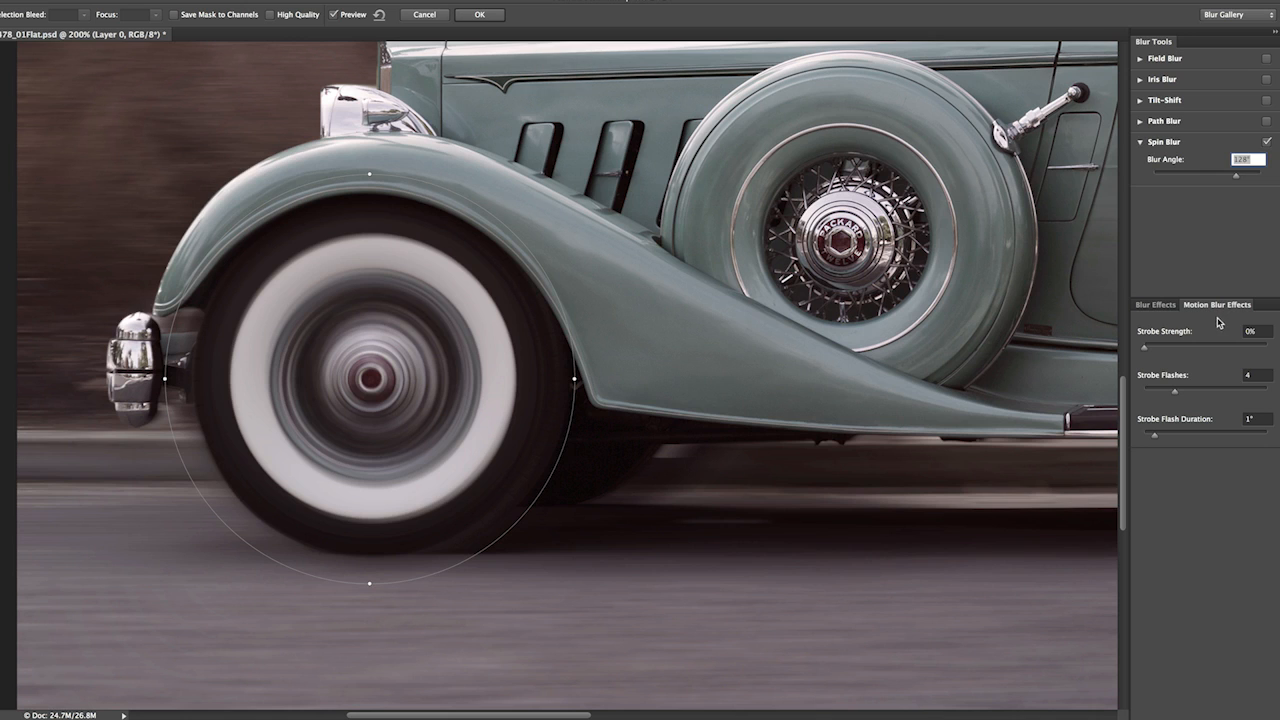
{"action": "mouse_move", "coordinate": [1152, 362]}
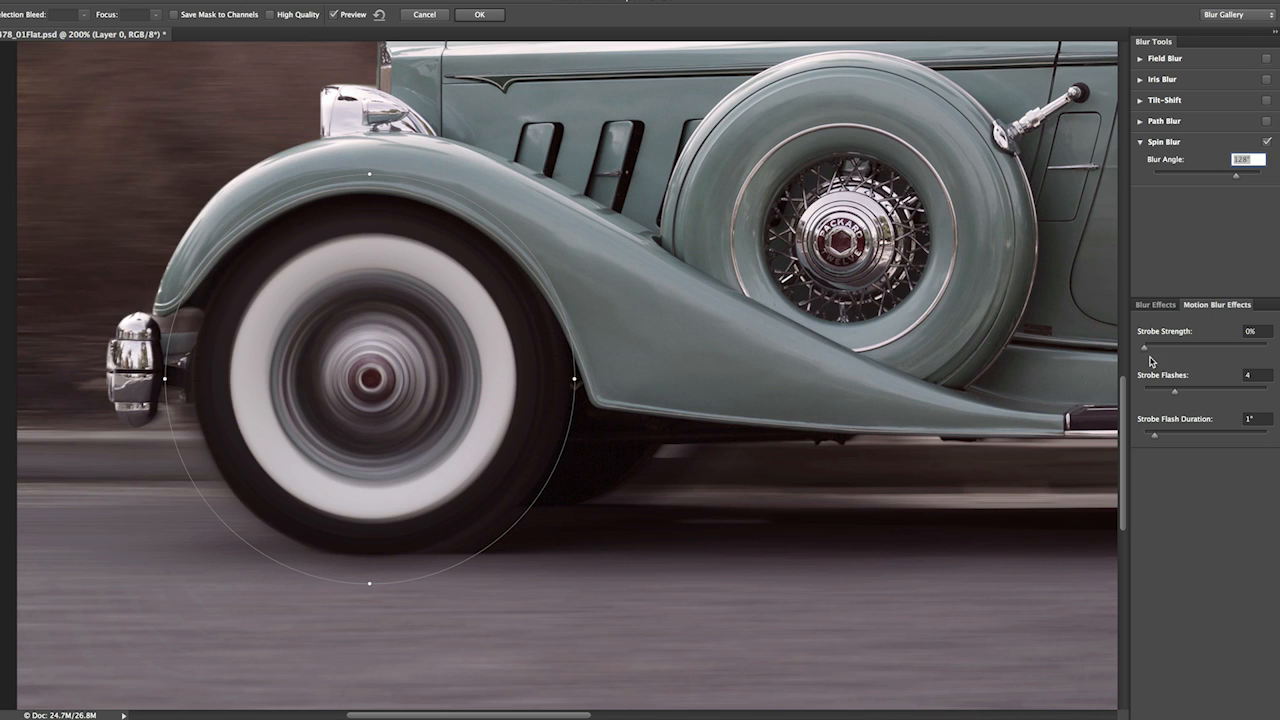
{"action": "mouse_move", "coordinate": [1144, 356]}
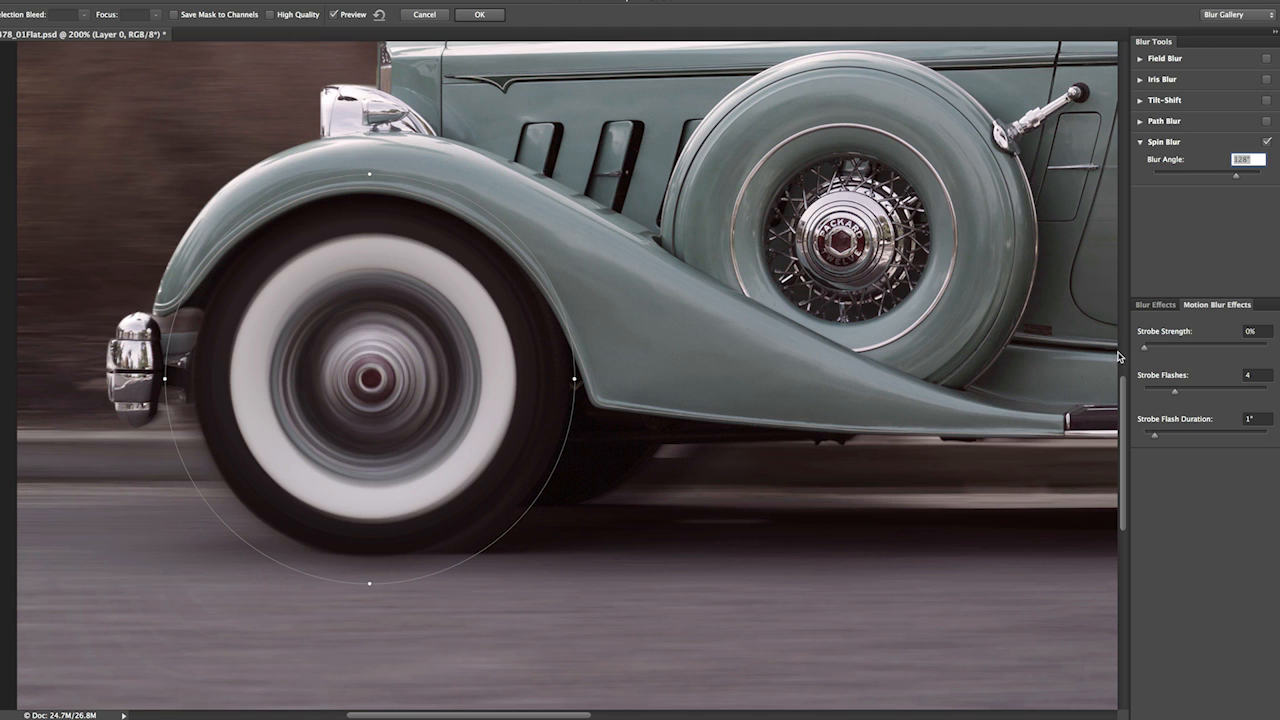
{"action": "mouse_move", "coordinate": [1118, 352]}
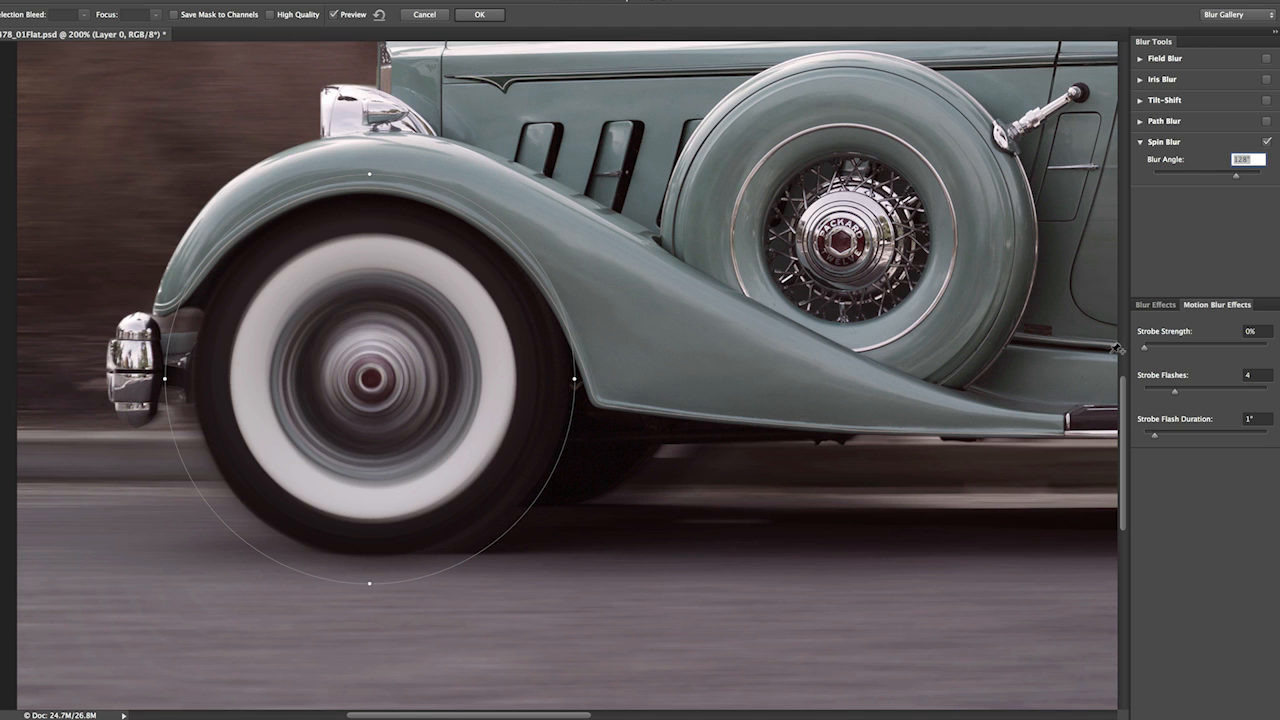
{"action": "mouse_move", "coordinate": [1156, 360]}
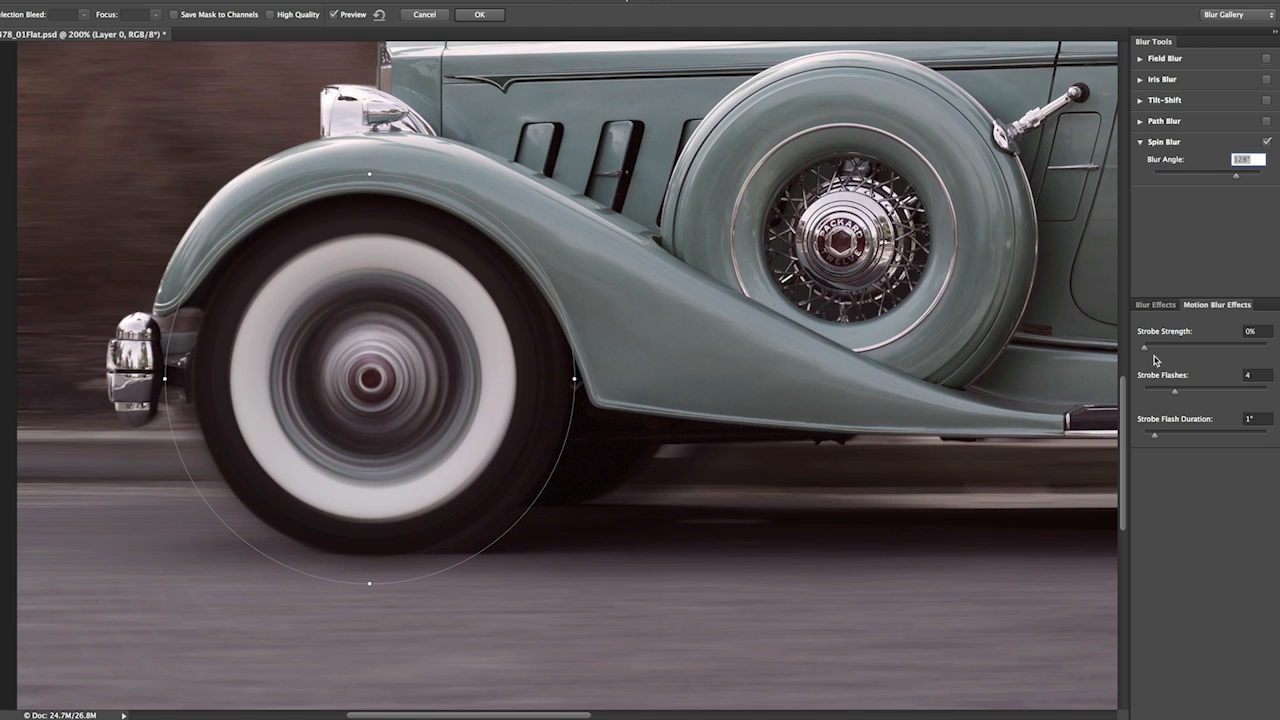
{"action": "mouse_move", "coordinate": [1152, 362]}
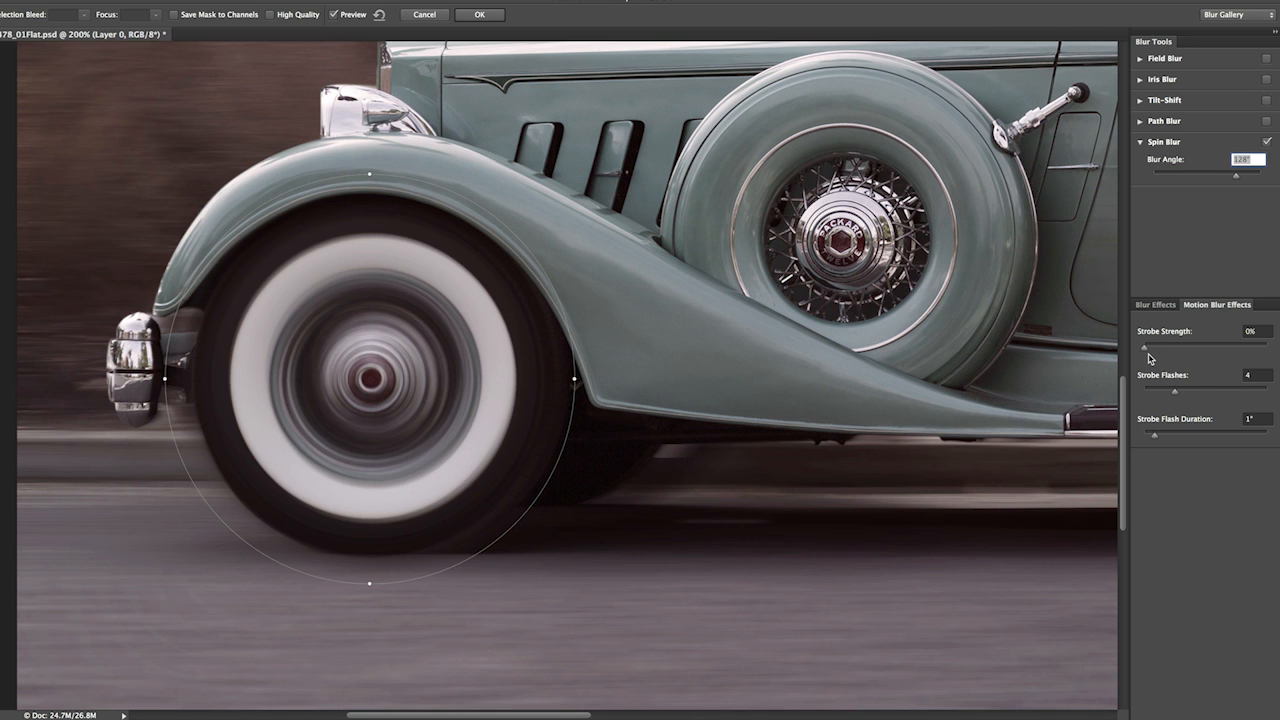
{"action": "left_click_drag", "start_coordinate": [1144, 344], "coordinate": [1204, 344]}
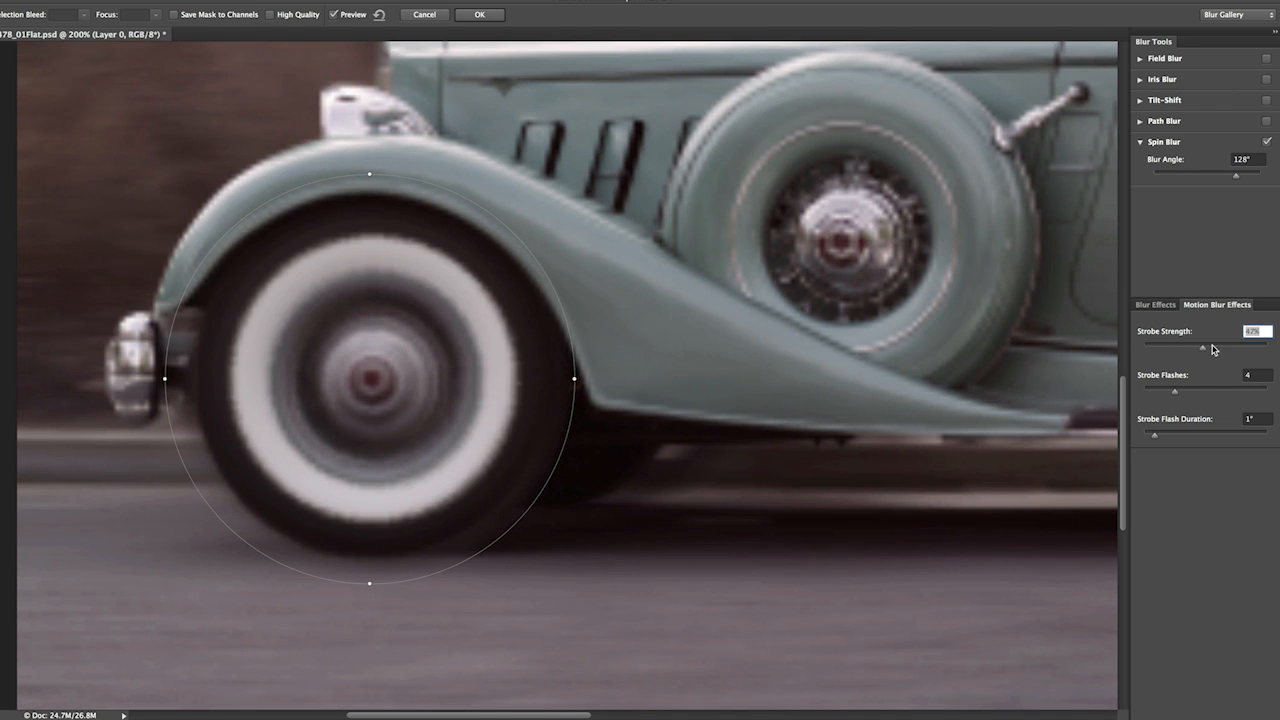
{"action": "left_click_drag", "start_coordinate": [1204, 348], "coordinate": [1268, 348]}
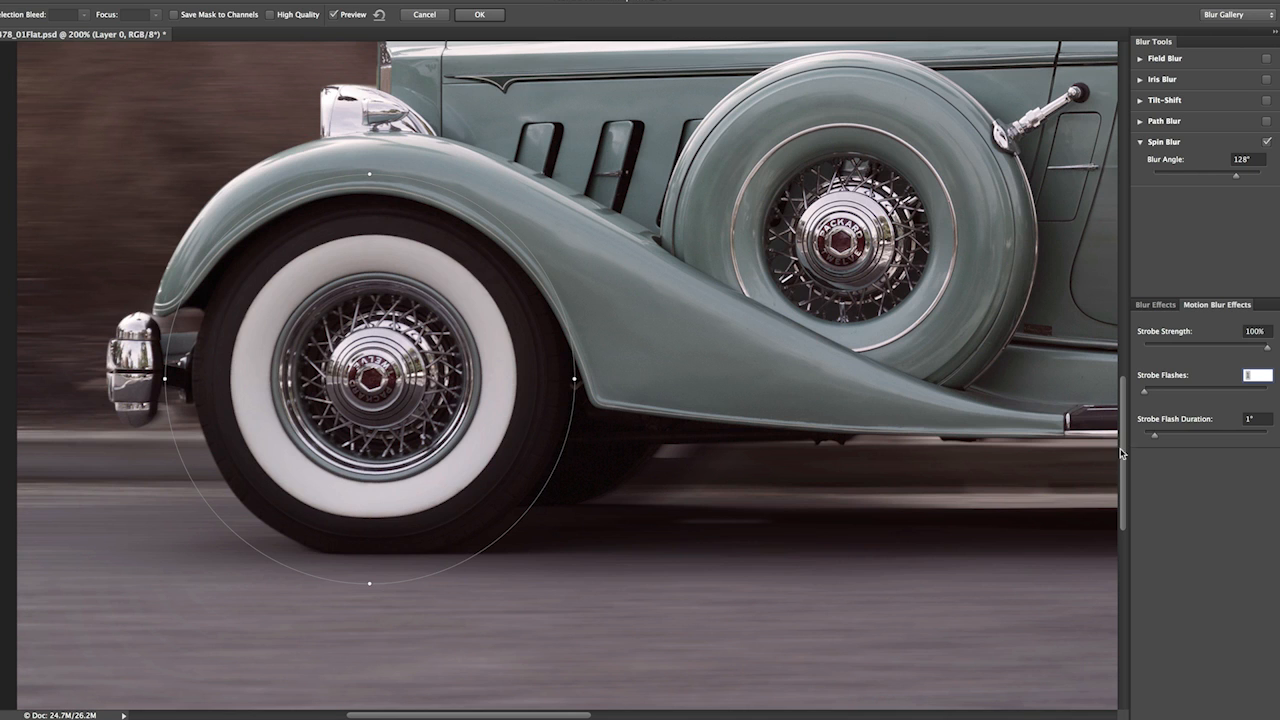
{"action": "mouse_move", "coordinate": [1168, 446]}
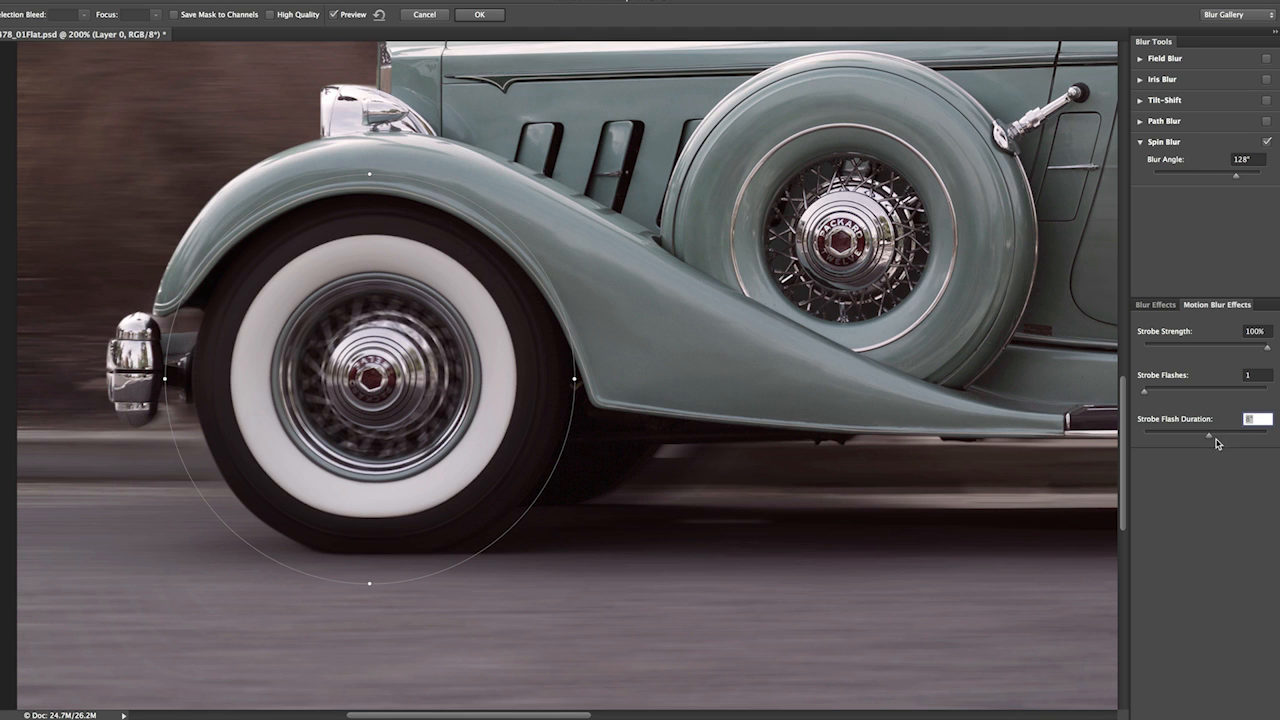
{"action": "mouse_move", "coordinate": [1164, 432]}
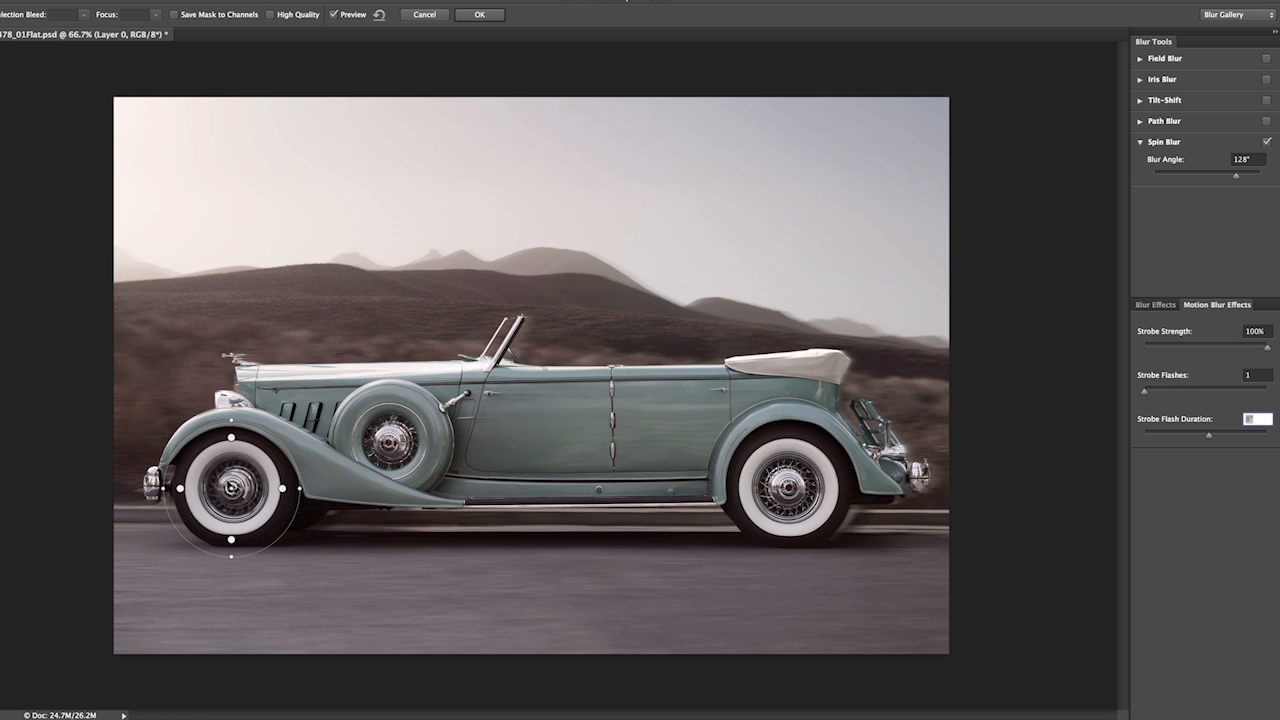
Commit an 8° strobe flash duration, then add a second spin blur fitted over the rear wheel
{"action": "left_click", "coordinate": [1258, 418]}
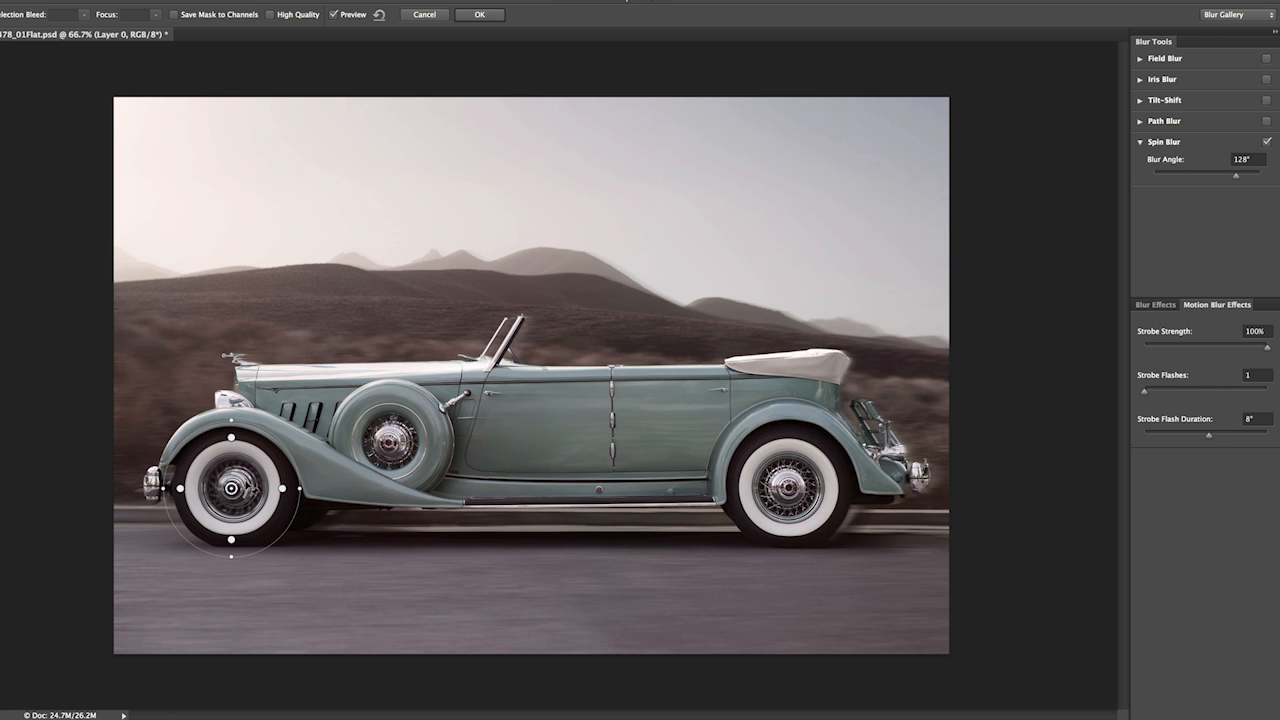
{"action": "left_click_drag", "start_coordinate": [230, 490], "coordinate": [560, 476]}
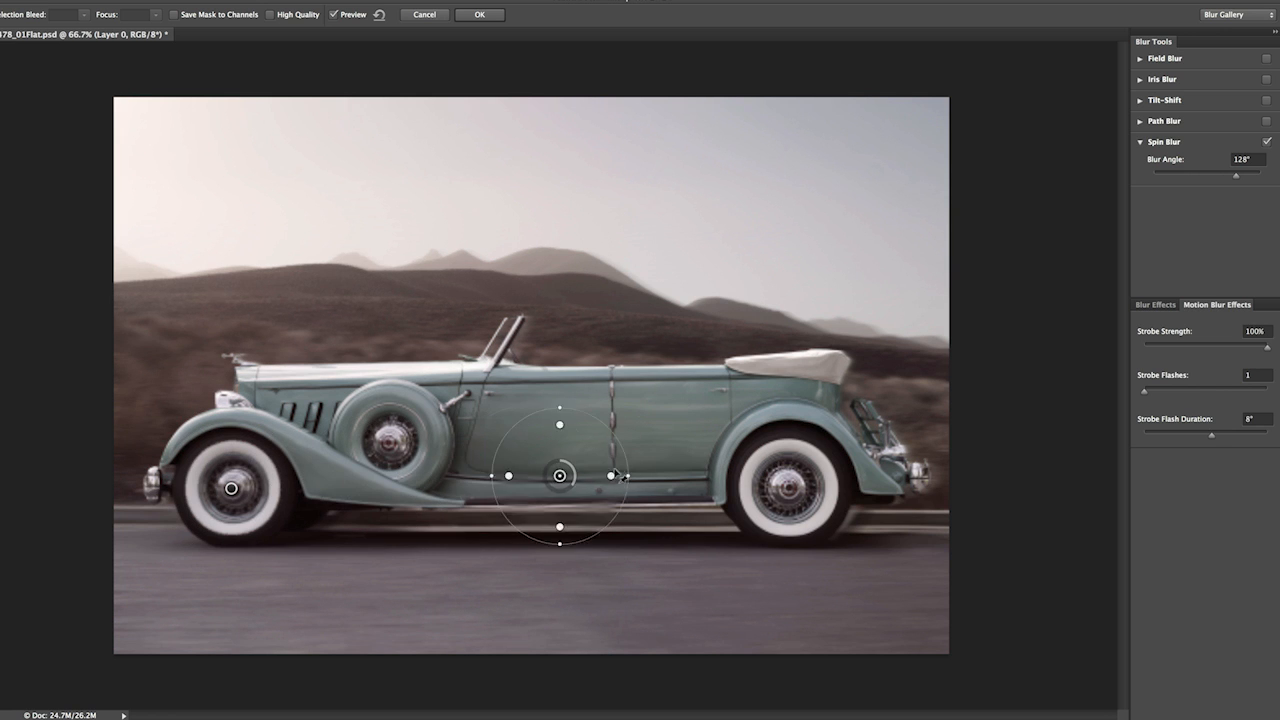
{"action": "left_click_drag", "start_coordinate": [560, 476], "coordinate": [782, 488]}
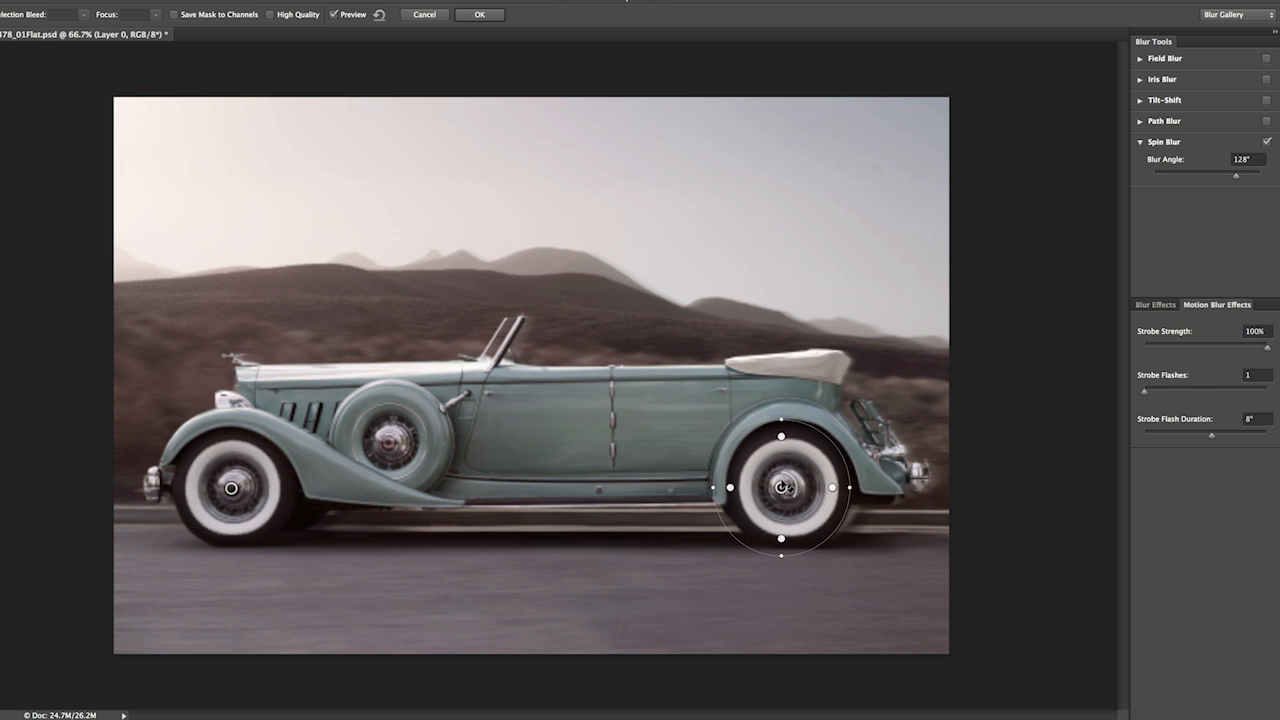
{"action": "left_click_drag", "start_coordinate": [780, 488], "coordinate": [790, 488]}
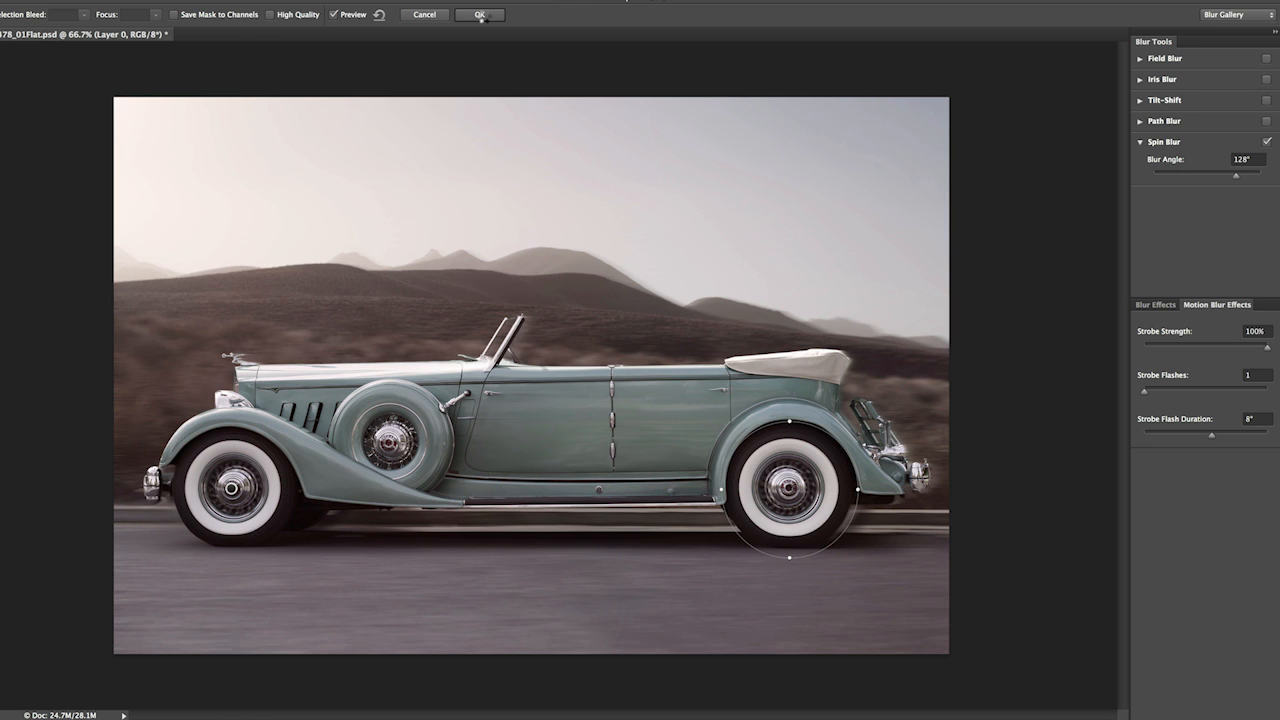
Apply both wheel spin blurs as a Blur Gallery smart filter on Layer 0
{"action": "left_click", "coordinate": [480, 14]}
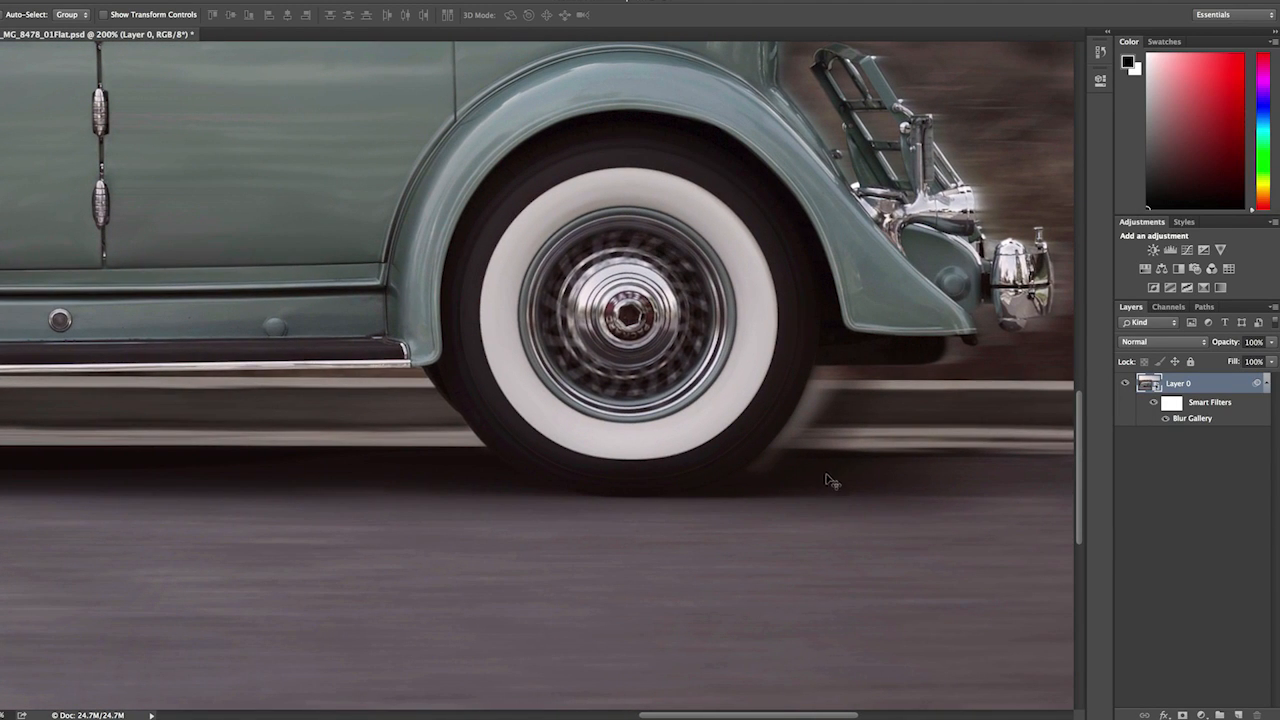
{"action": "mouse_move", "coordinate": [790, 400]}
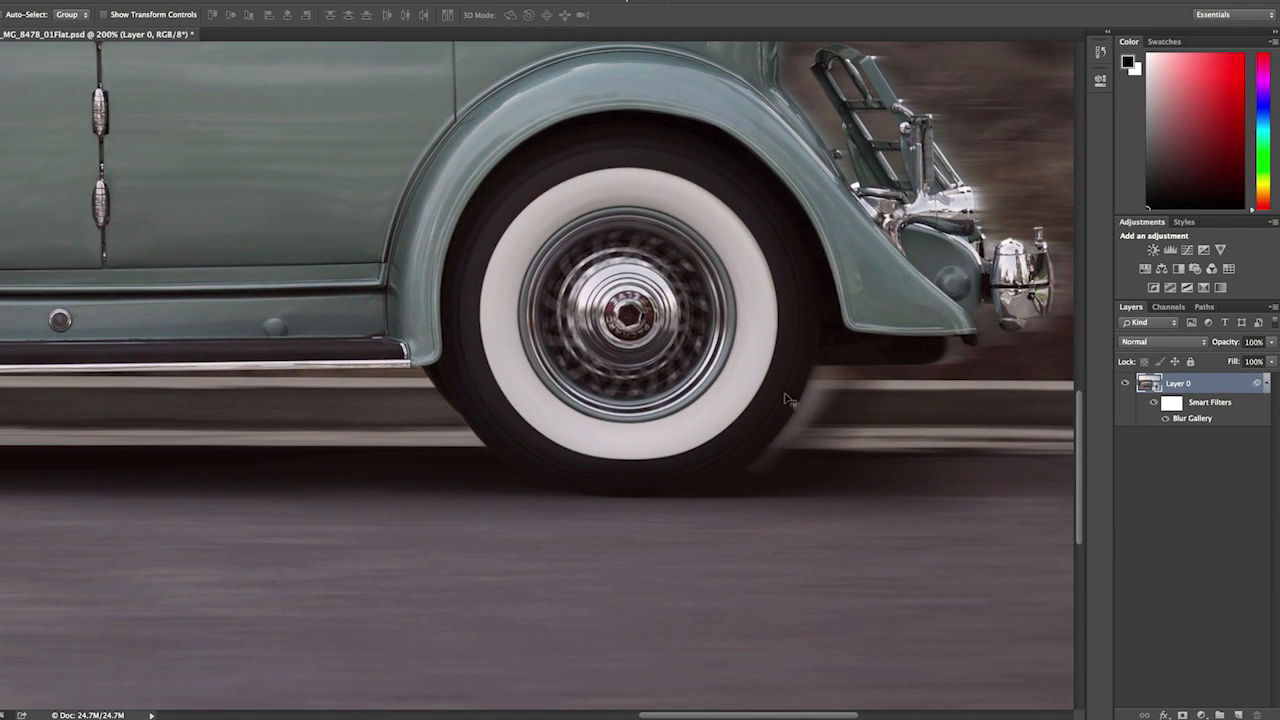
{"action": "mouse_move", "coordinate": [848, 332]}
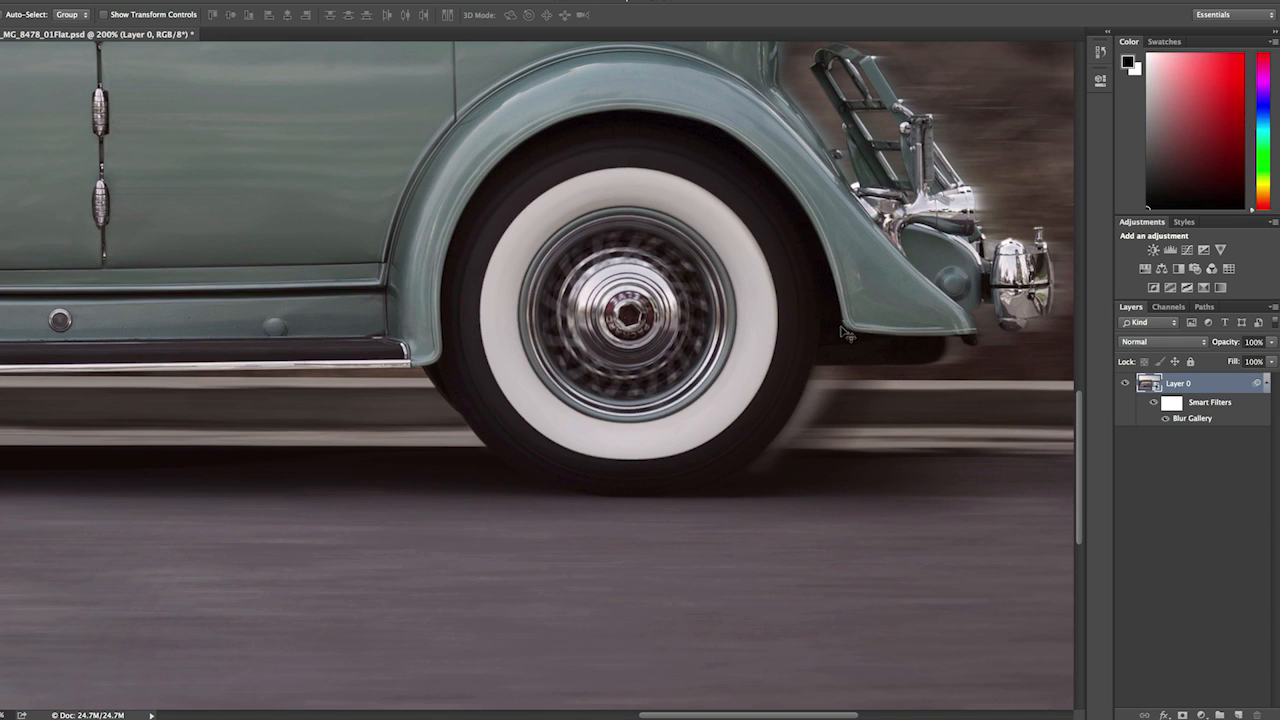
{"action": "mouse_move", "coordinate": [836, 358]}
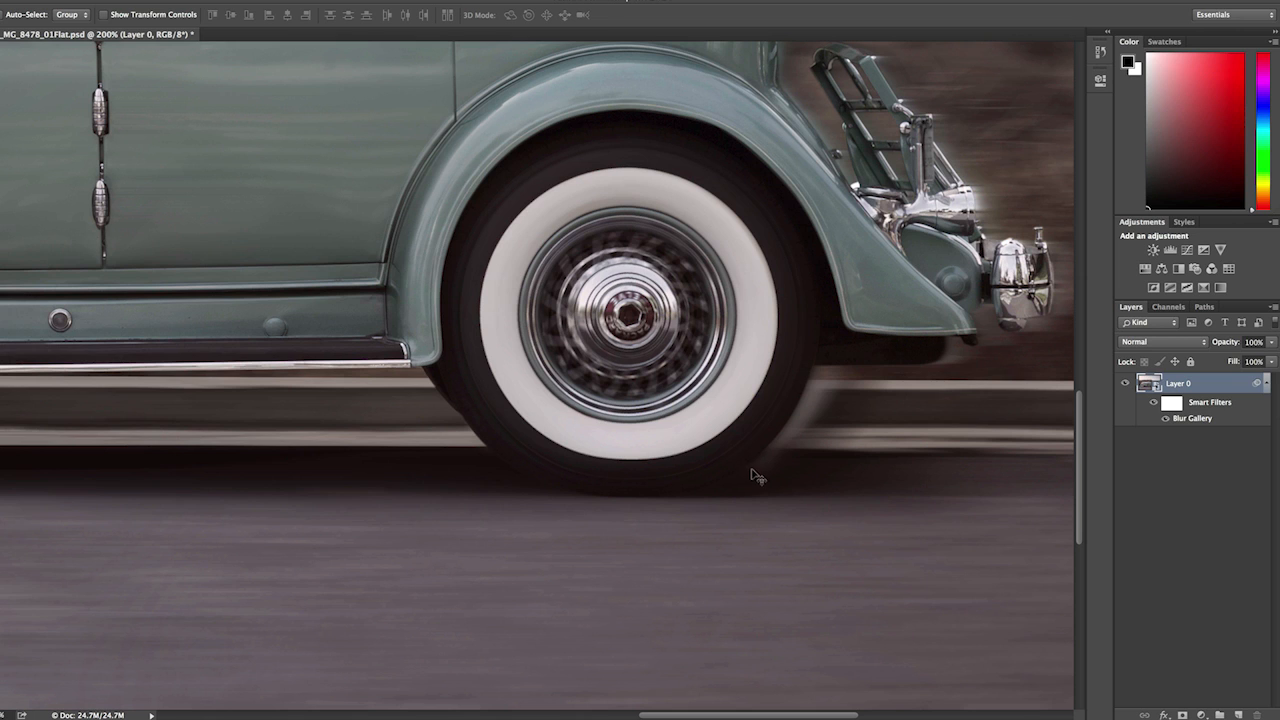
{"action": "mouse_move", "coordinate": [616, 512]}
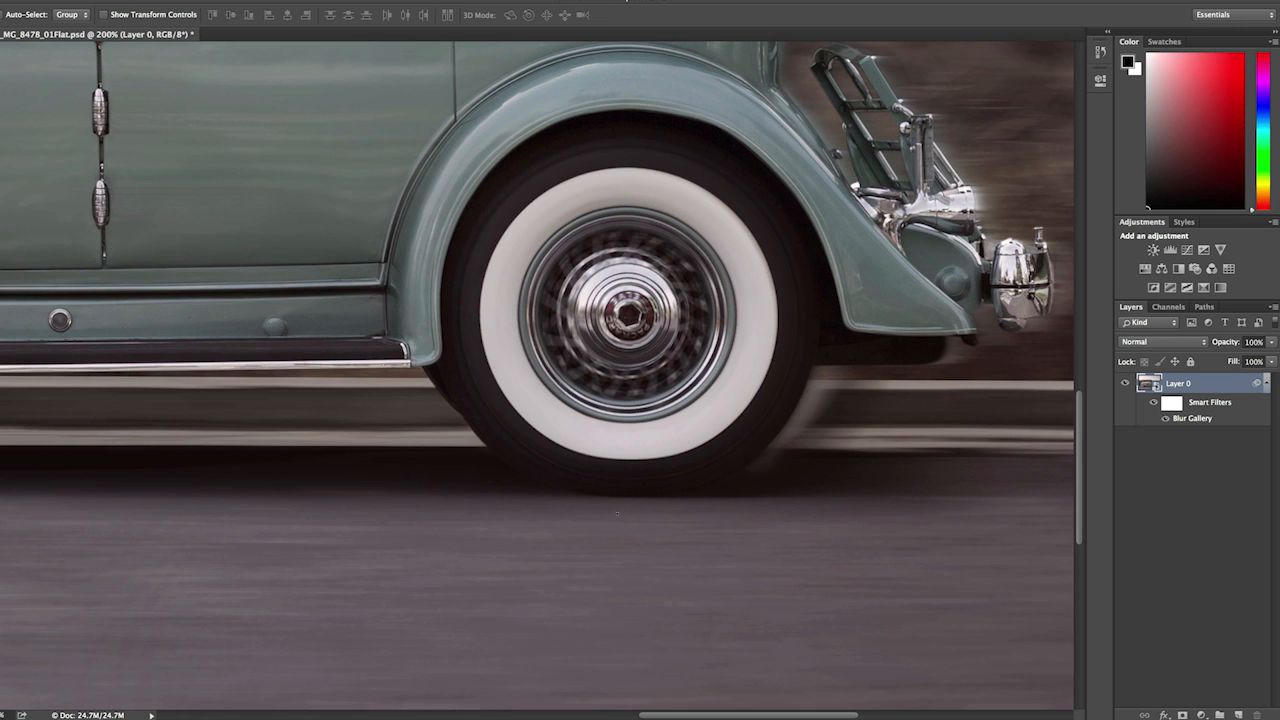
{"action": "mouse_move", "coordinate": [584, 492]}
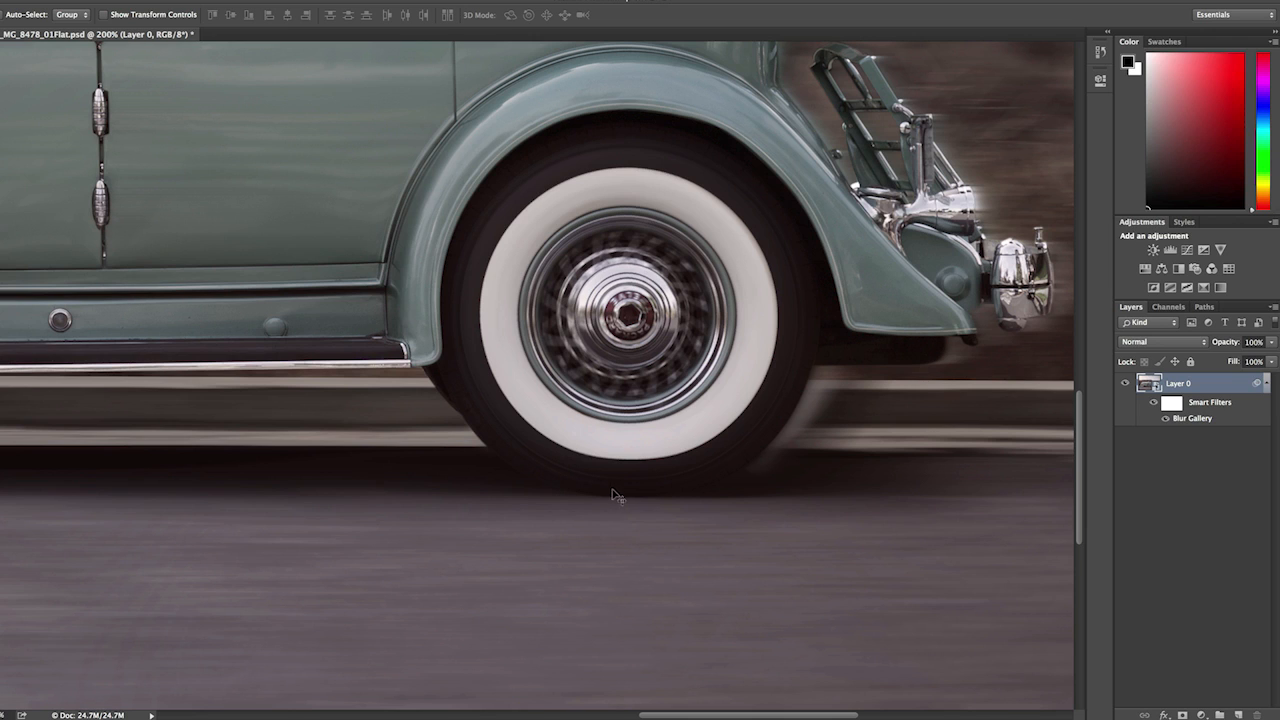
{"action": "mouse_move", "coordinate": [644, 480]}
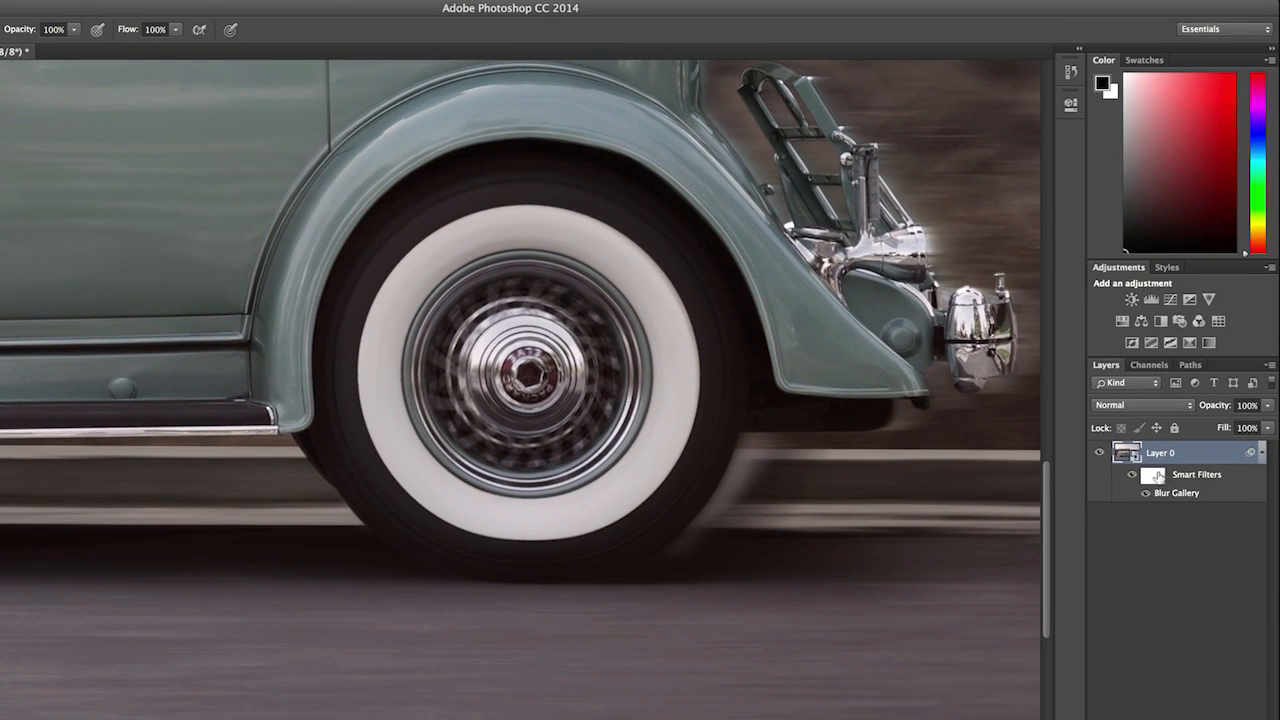
Target the Blur Gallery smart filter mask for painting beneath the rear tire
{"action": "left_click", "coordinate": [1152, 476]}
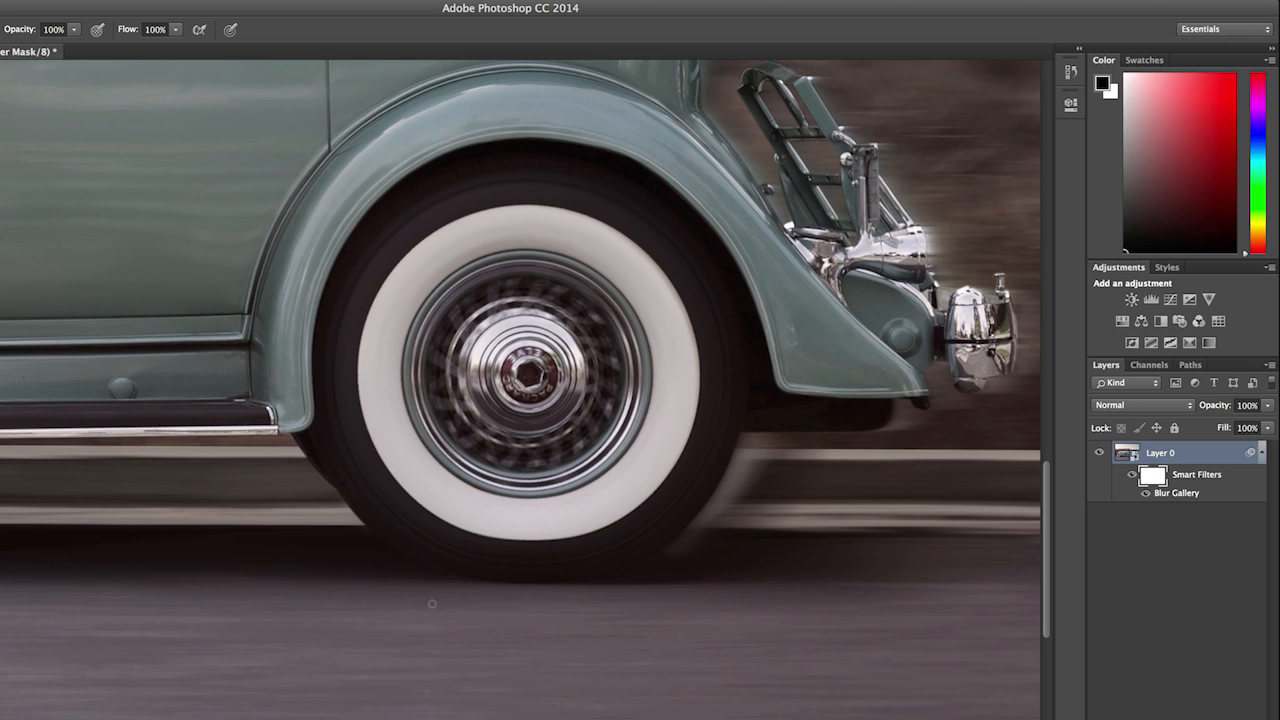
{"action": "mouse_move", "coordinate": [438, 608]}
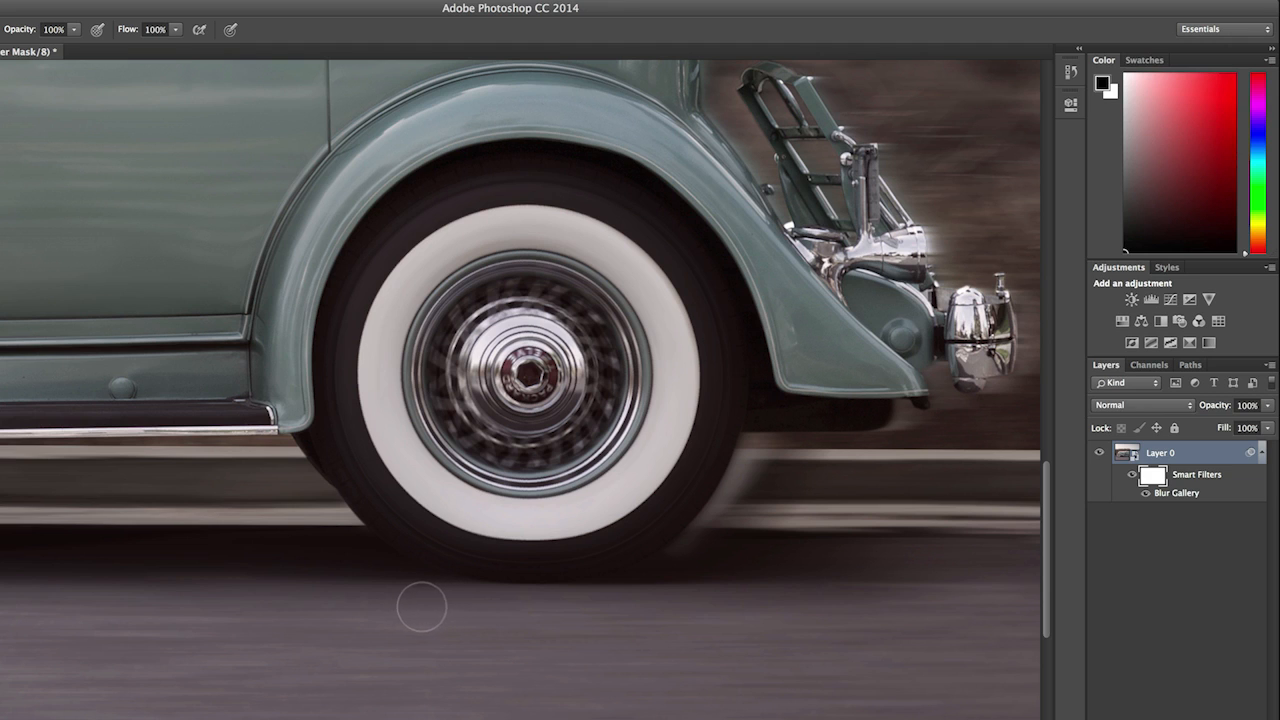
{"action": "mouse_move", "coordinate": [746, 604]}
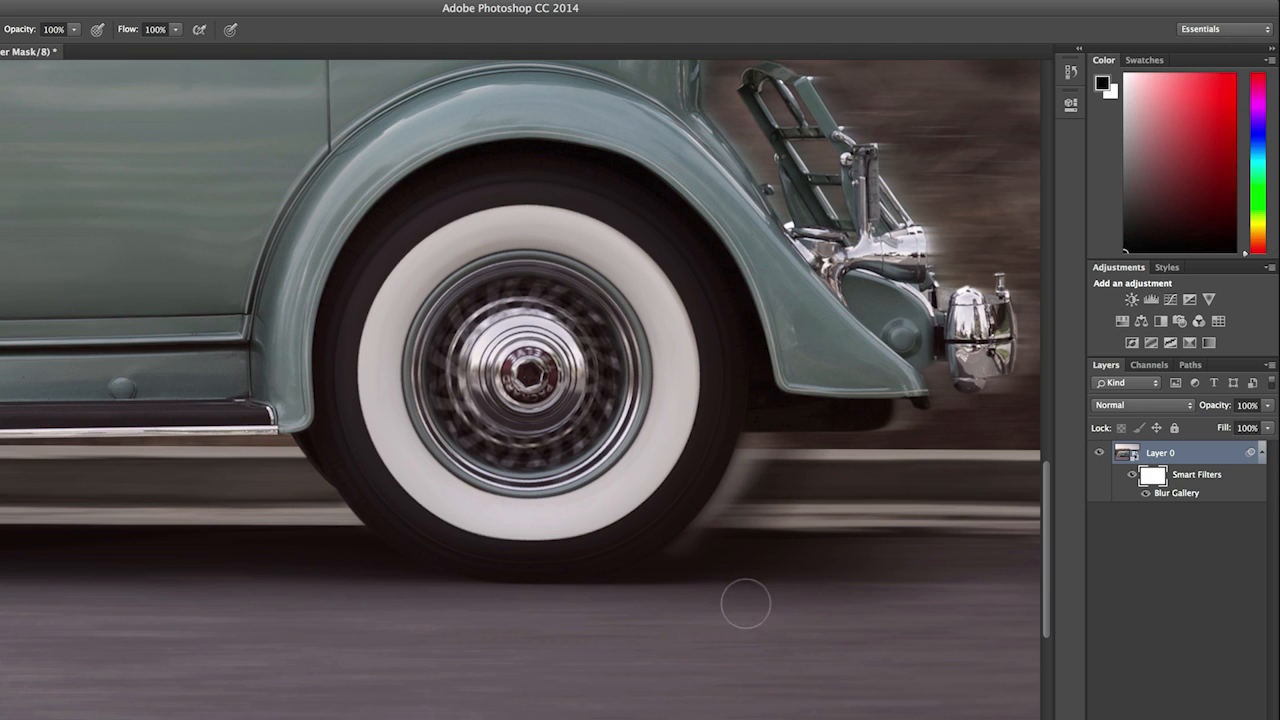
{"action": "mouse_move", "coordinate": [756, 600]}
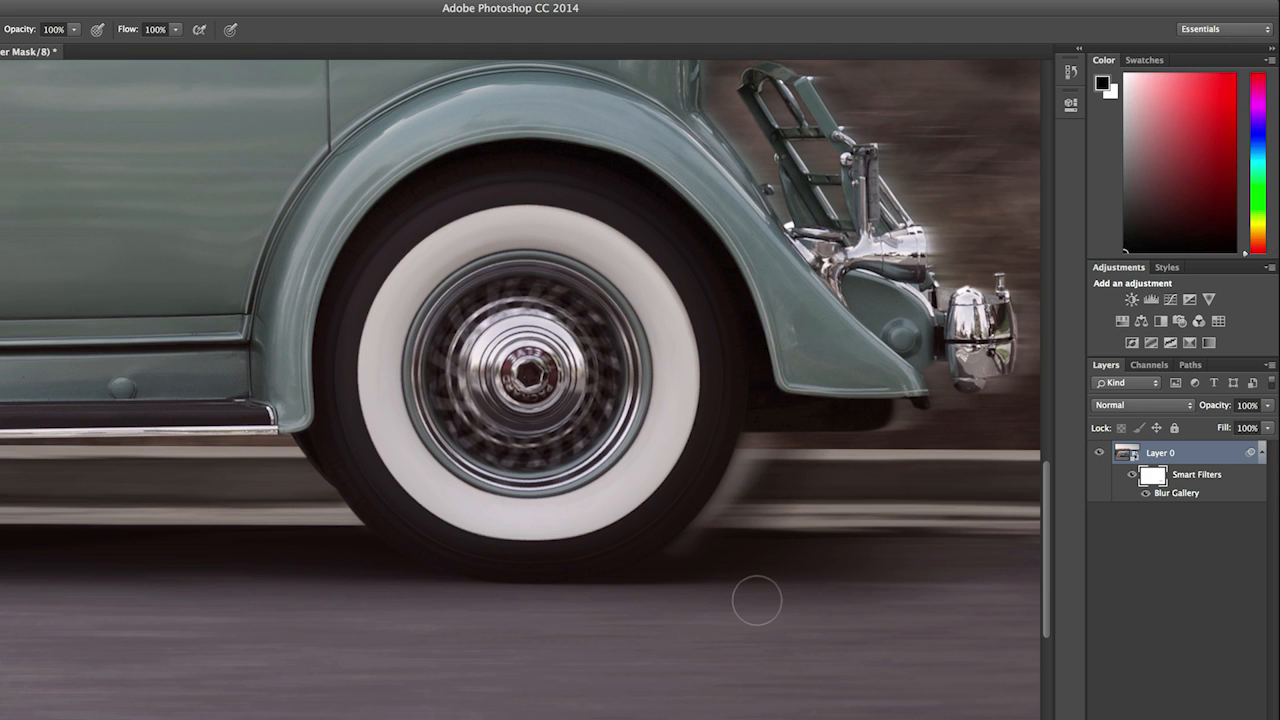